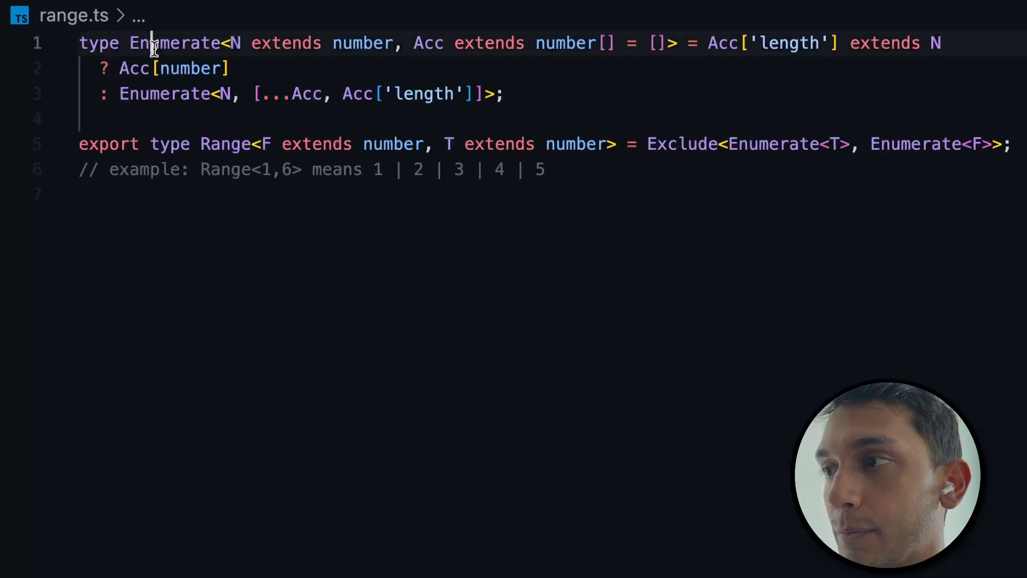
# - Write the // F = 1 trace comment for Range<1,6> and review the Enumerate<T> union 0 through 5
pyautogui.doubleClick(223, 144)
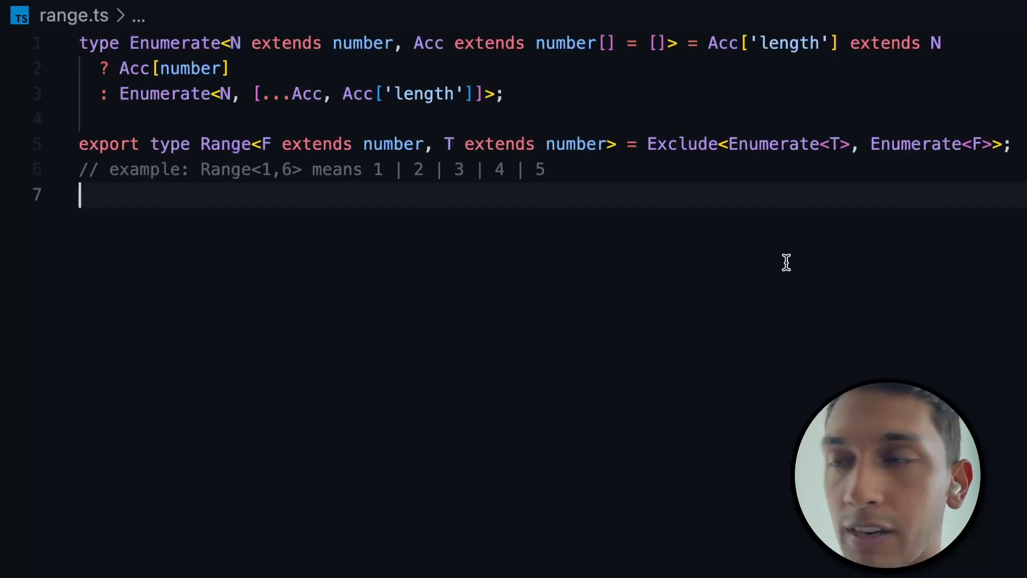
pyautogui.write('// F = 1')
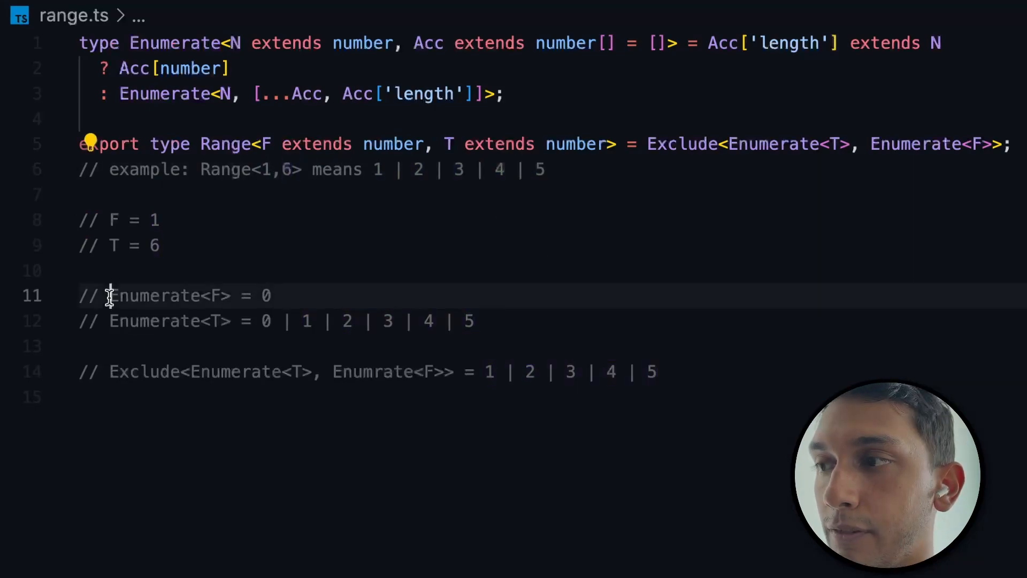
pyautogui.doubleClick(155, 296)
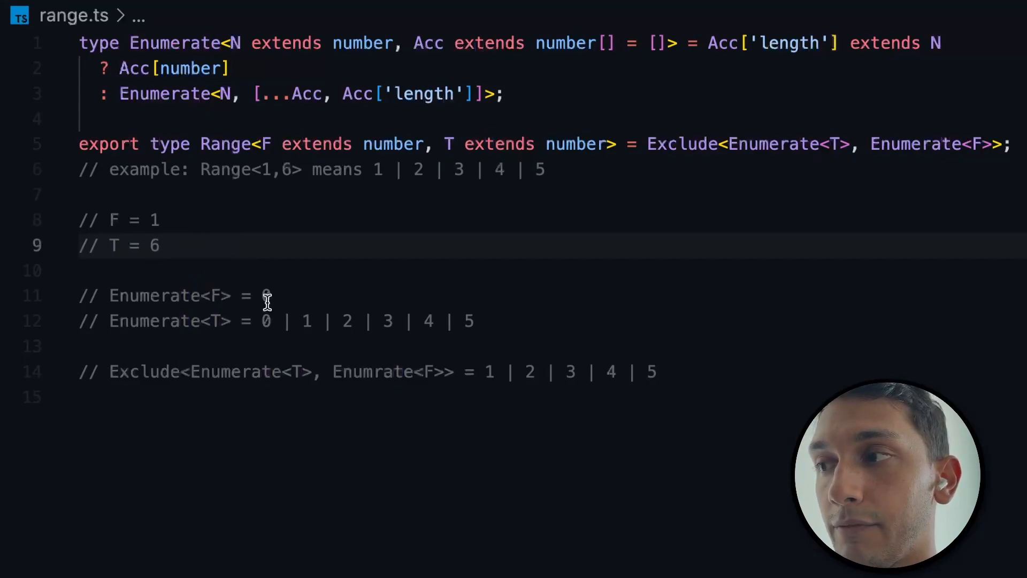
pyautogui.moveTo(262, 321); pyautogui.dragTo(475, 321)
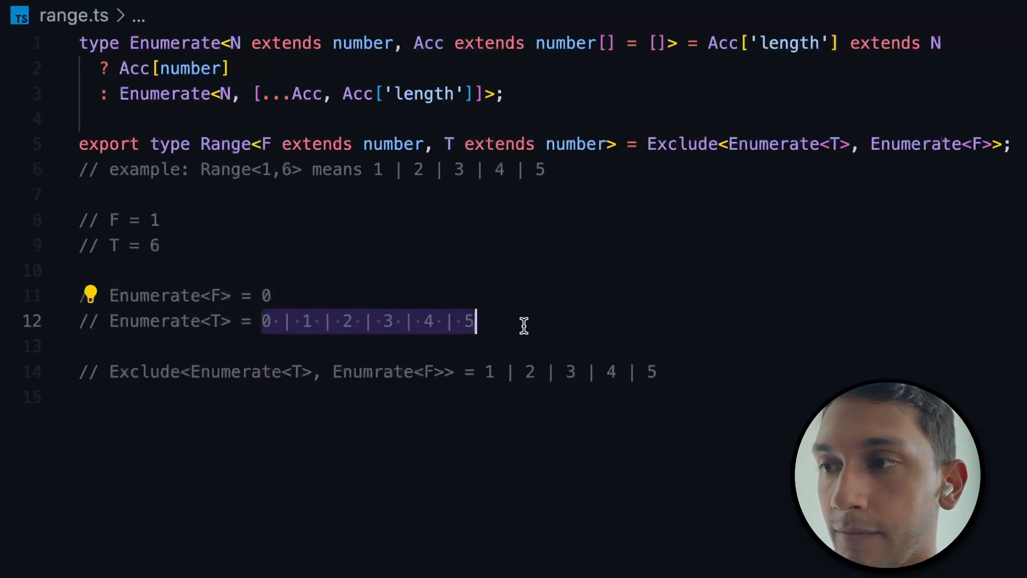
pyautogui.moveTo(439, 348)
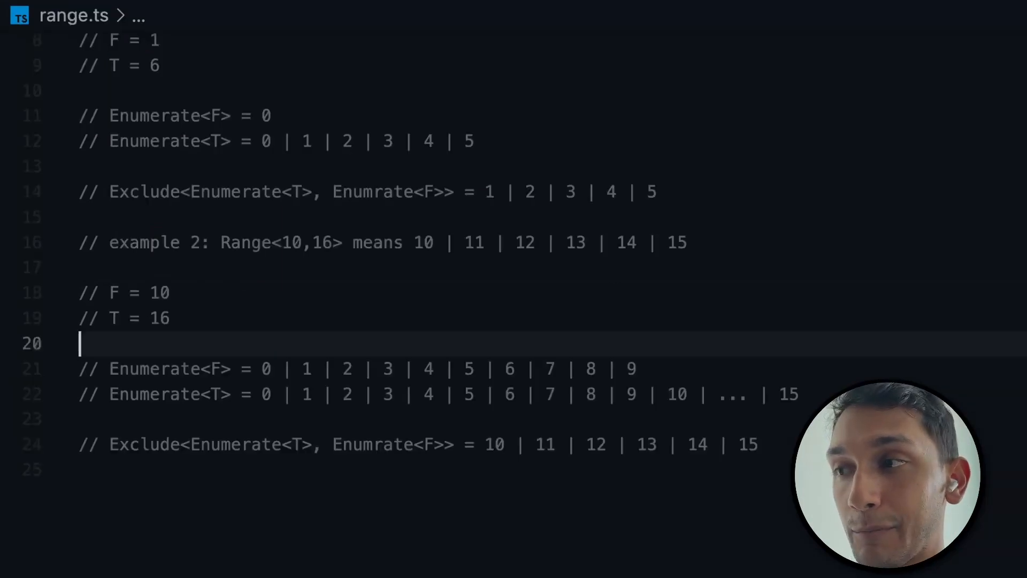
pyautogui.moveTo(263, 242)
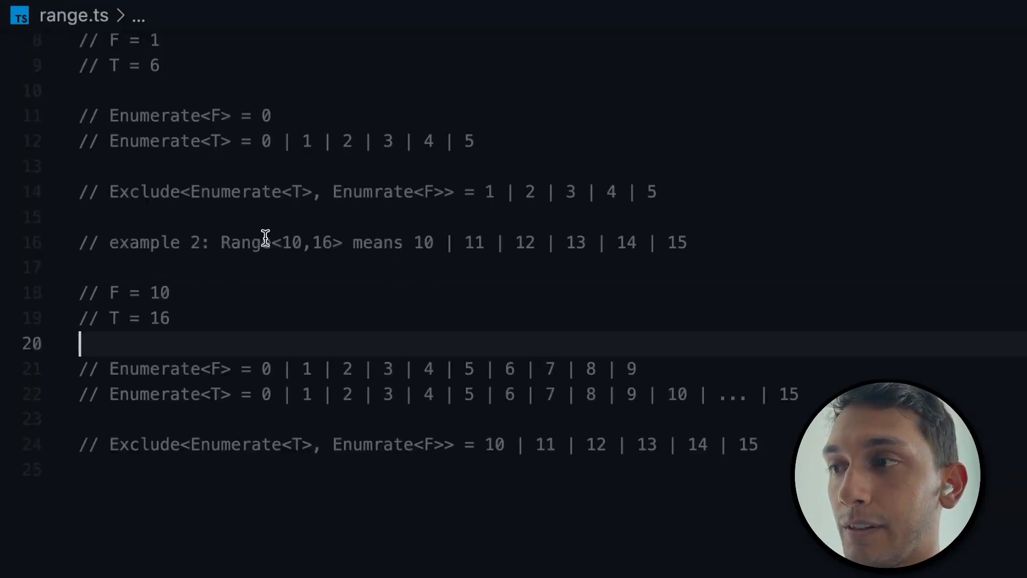
pyautogui.moveTo(321, 240)
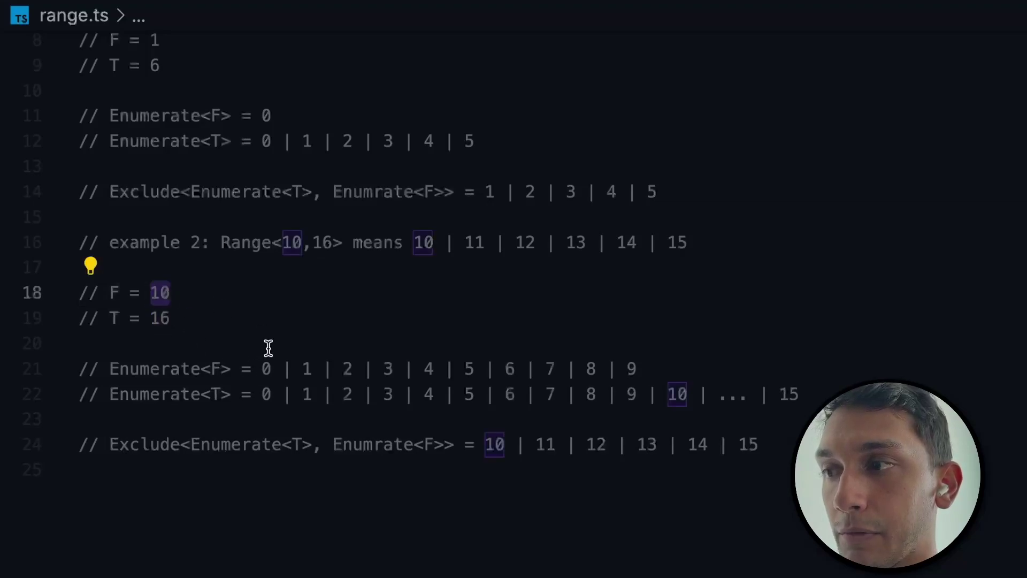
pyautogui.click(266, 367)
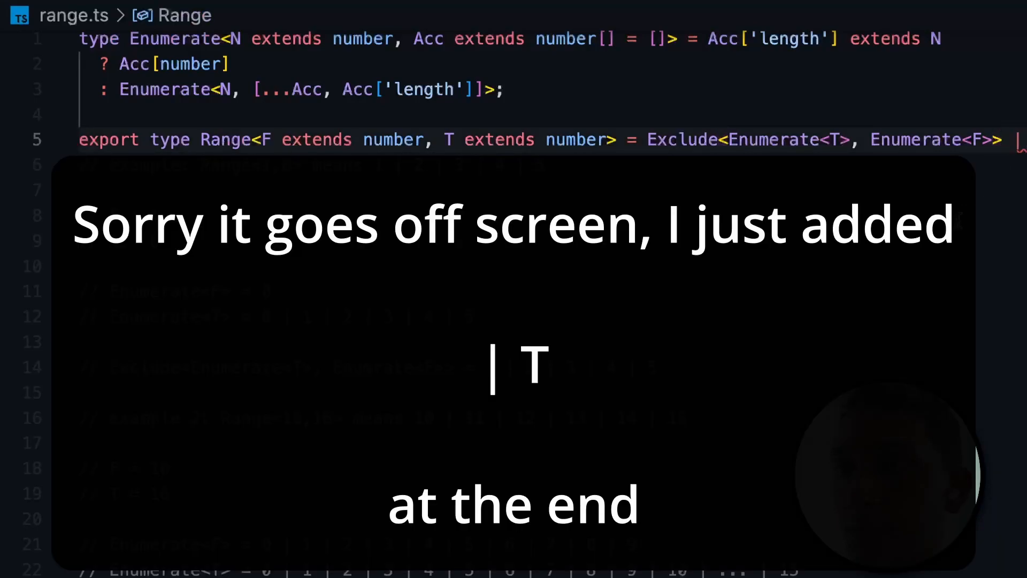
# - Append | T to the Range definition and update the example to end at 16
pyautogui.moveTo(648, 139); pyautogui.dragTo(975, 139)
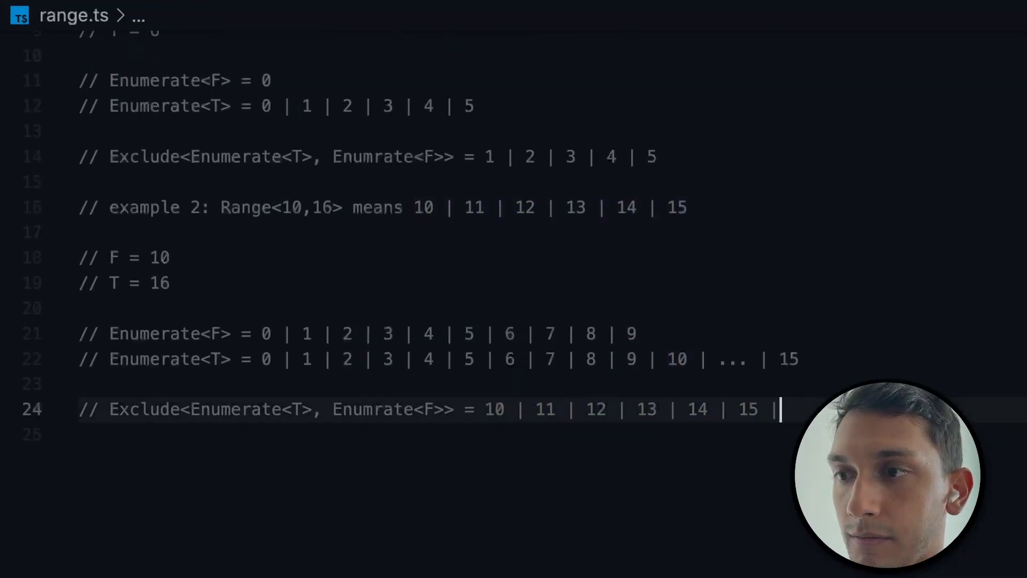
pyautogui.write('16')
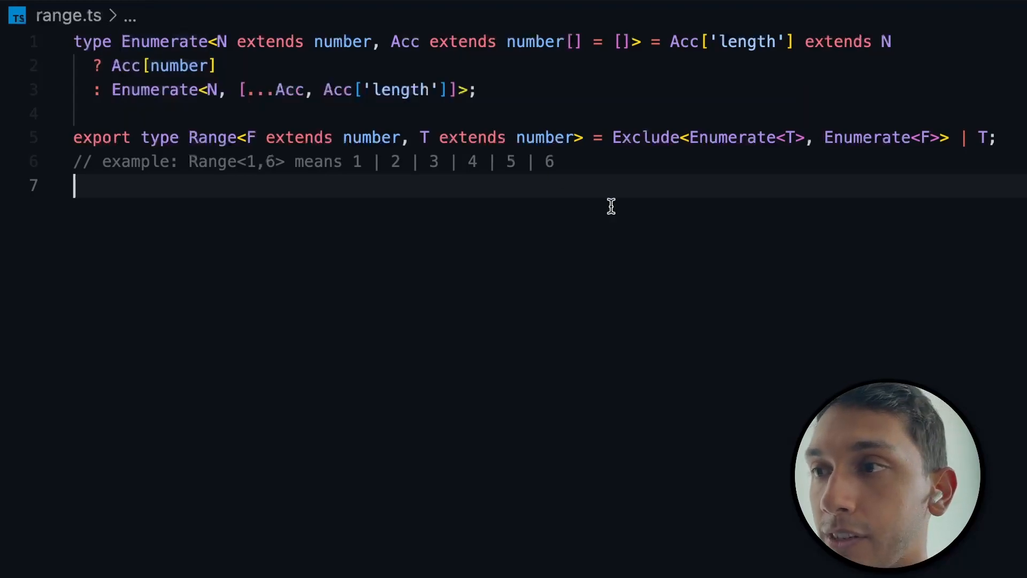
pyautogui.doubleClick(645, 137)
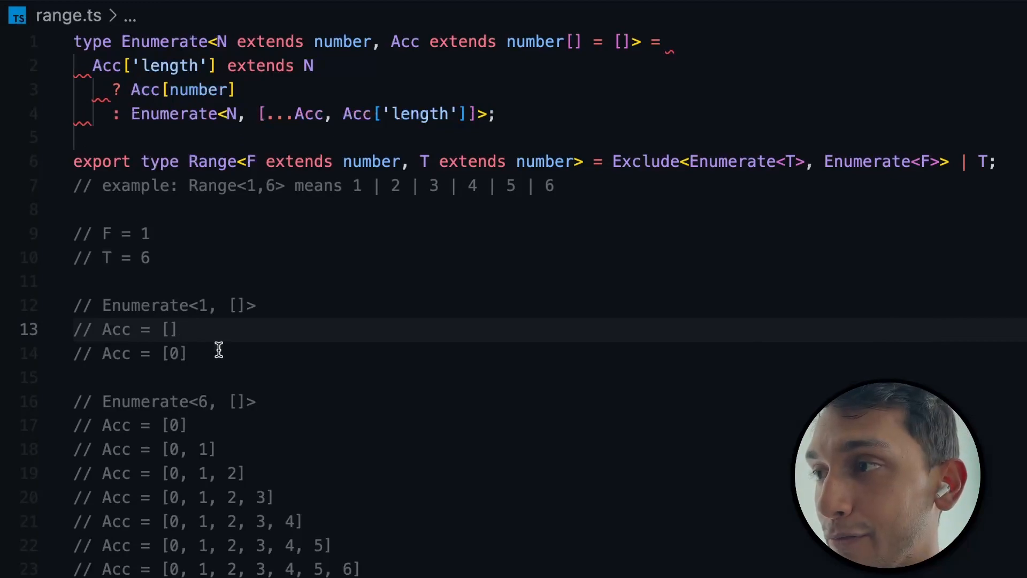
pyautogui.moveTo(586, 191)
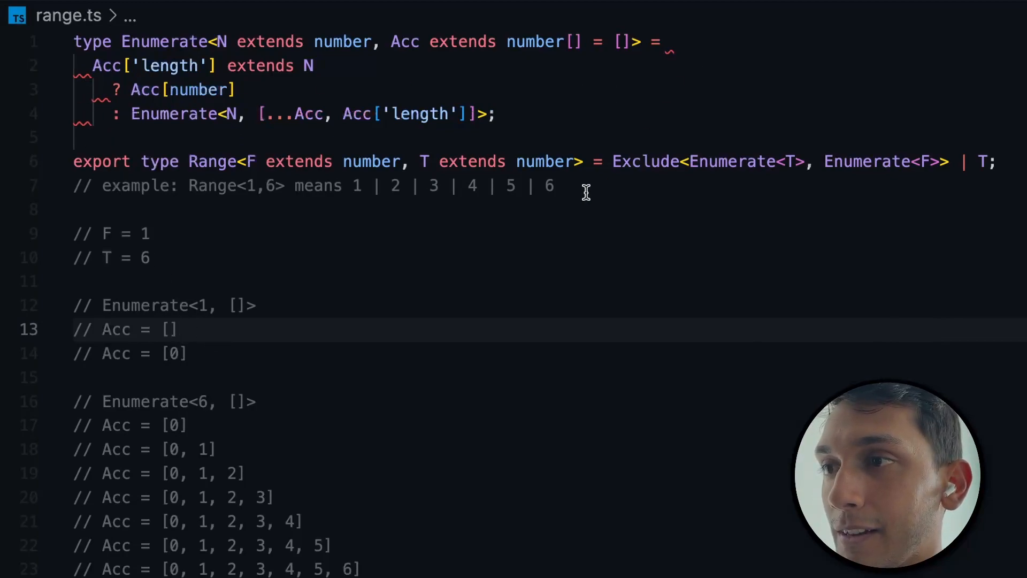
pyautogui.moveTo(106, 64)
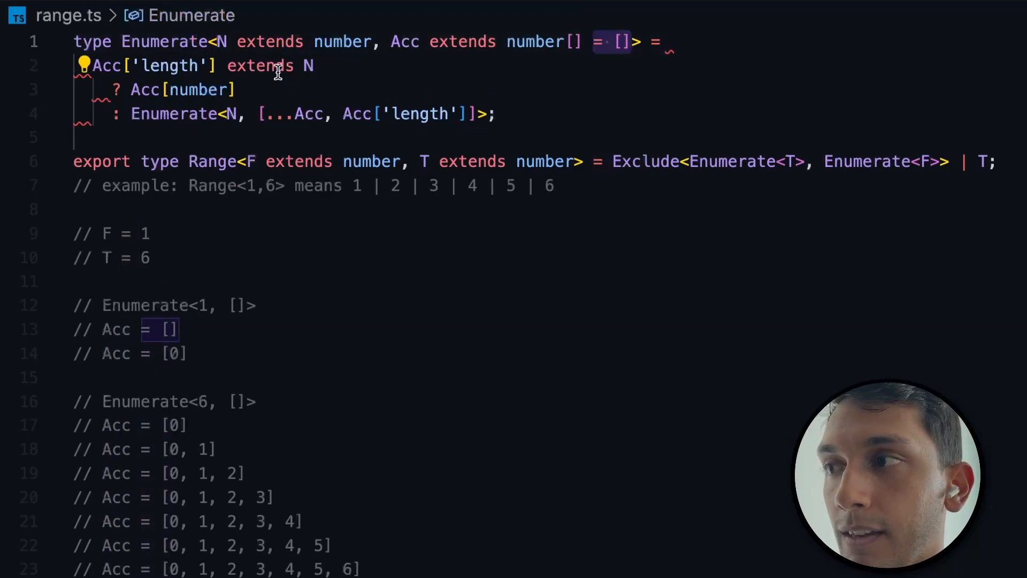
pyautogui.moveTo(189, 354)
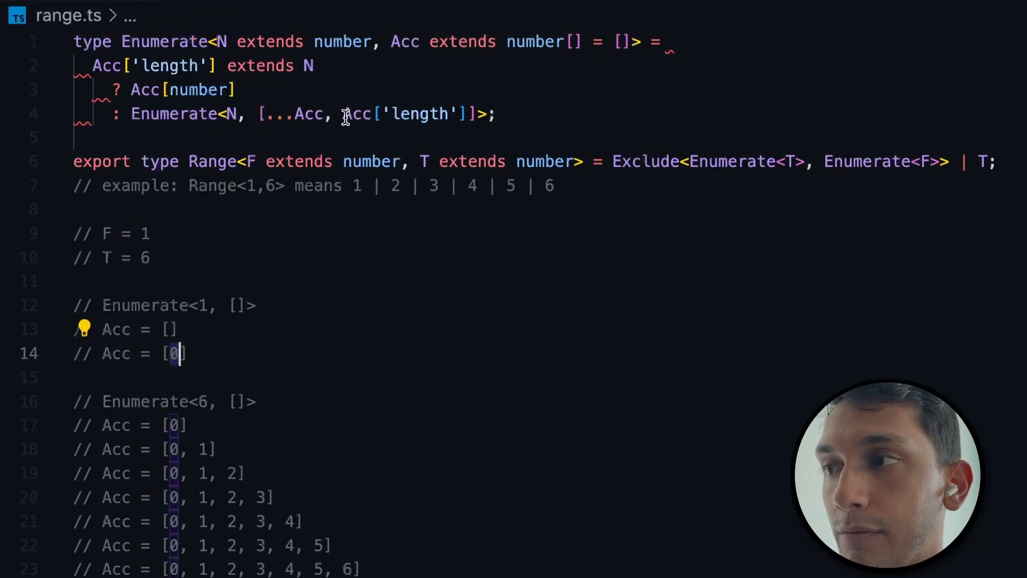
pyautogui.moveTo(261, 113); pyautogui.dragTo(479, 114)
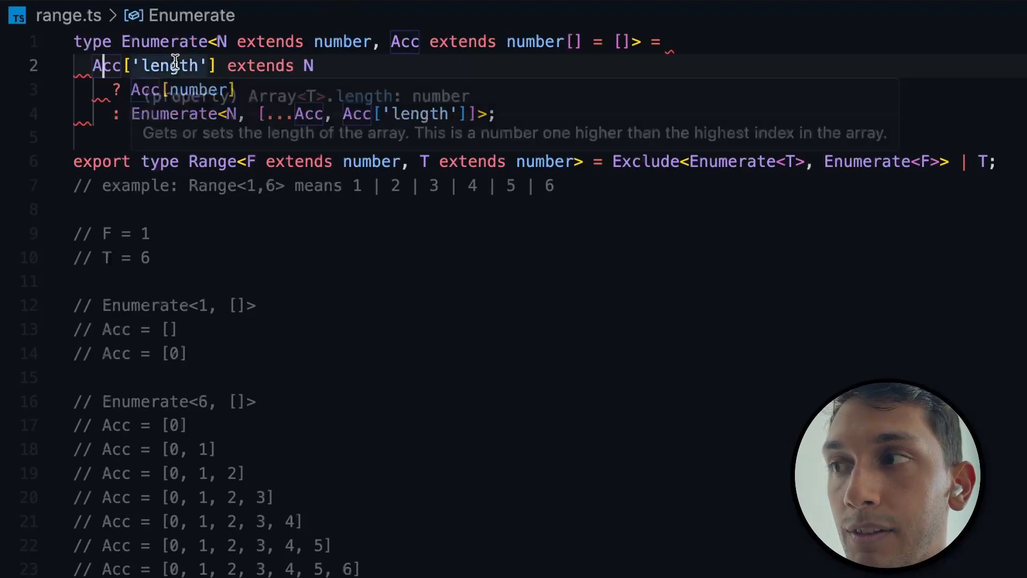
pyautogui.moveTo(307, 66)
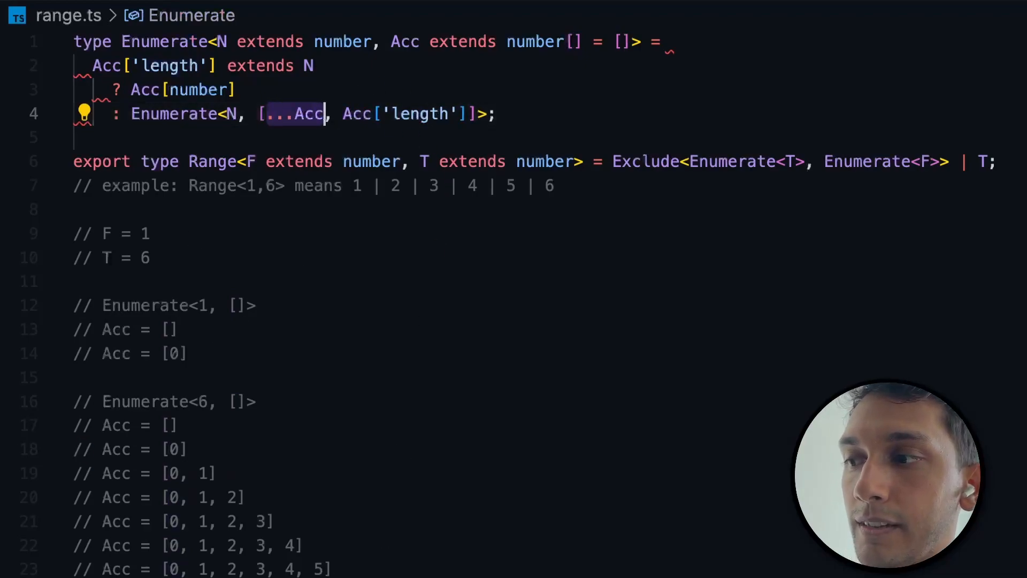
# - Scroll down to the Enumerate<6> trace so its Acc lines can be corrected
pyautogui.scroll(-3)
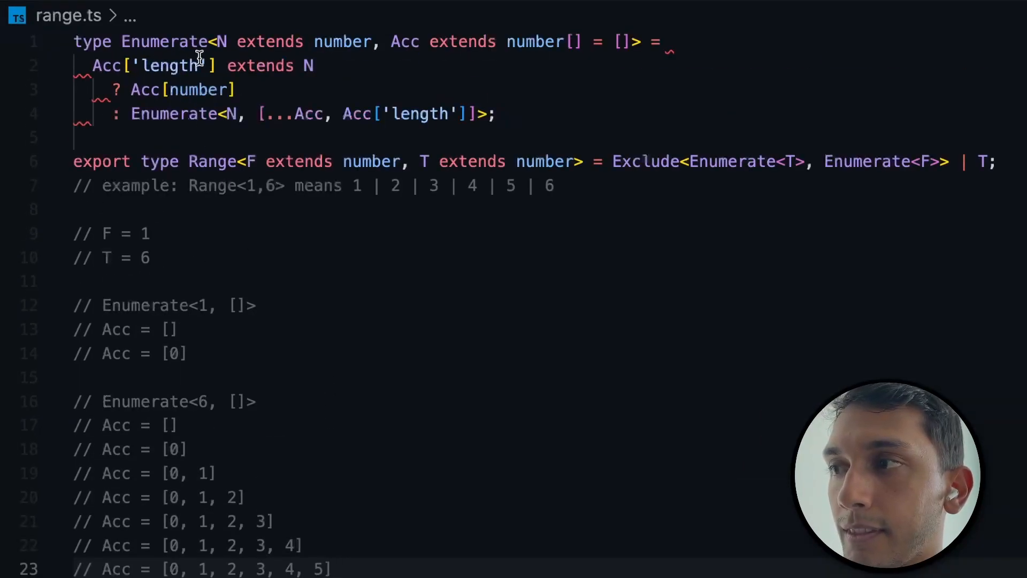
pyautogui.scroll(-3)
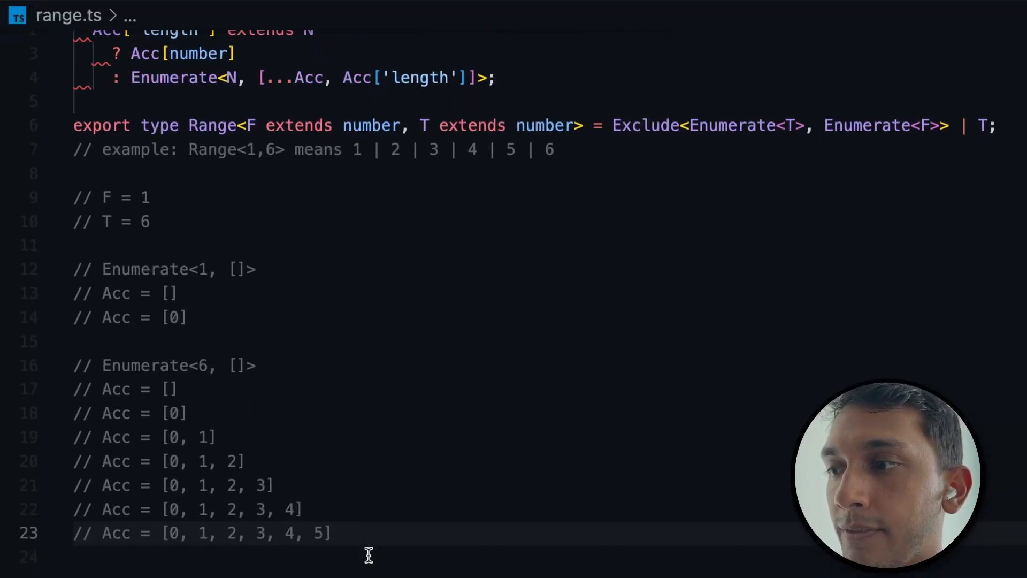
pyautogui.moveTo(440, 150)
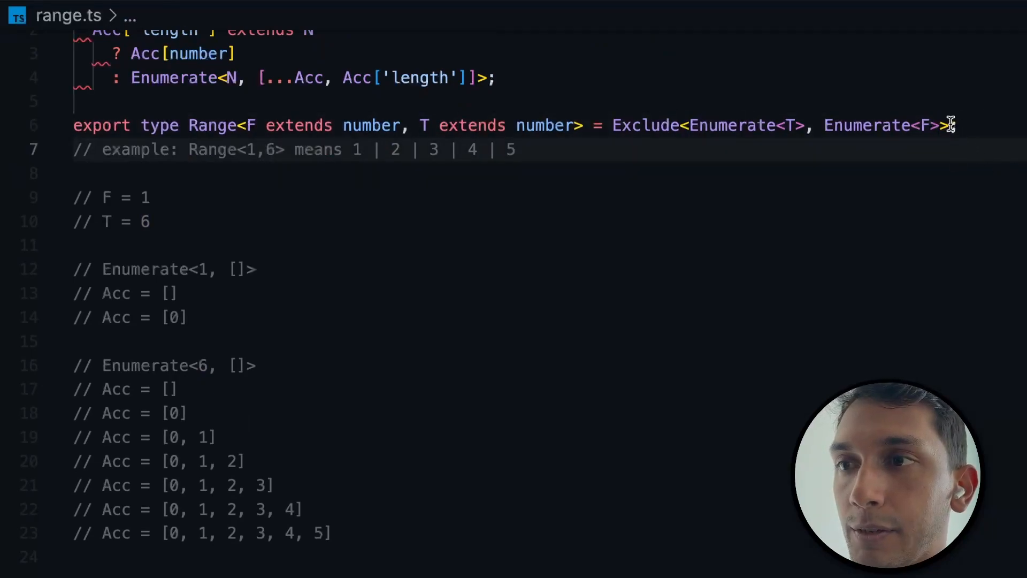
pyautogui.write('| T;')
pyautogui.write(' | 6')
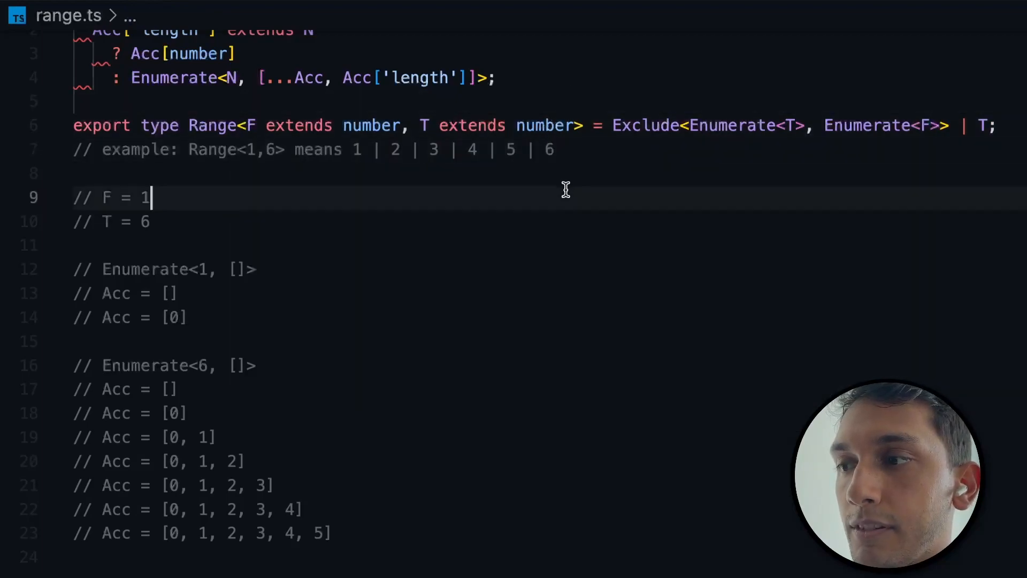
pyautogui.scroll(-3)
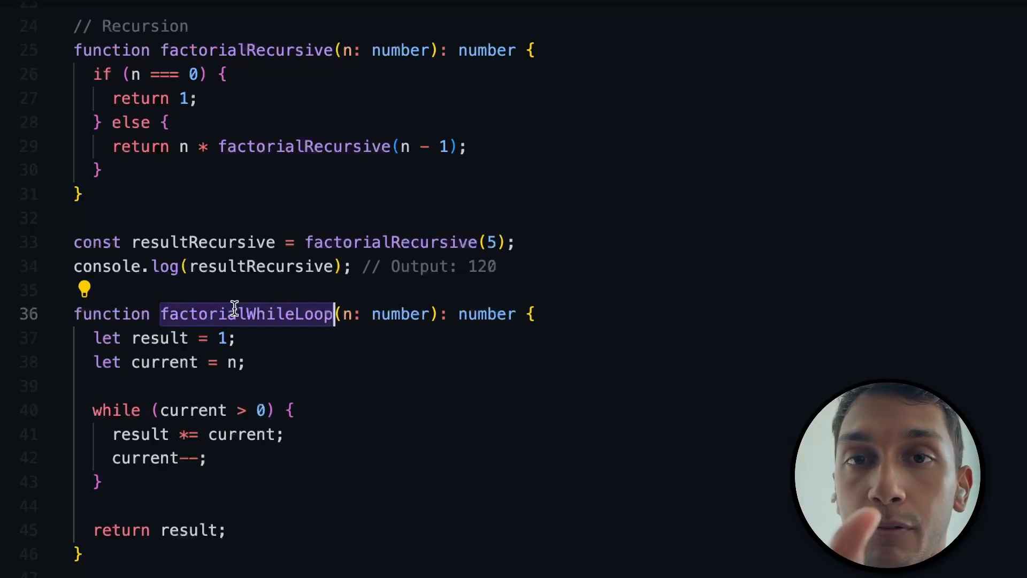
# - Place the cursor at the end of the // Recursion comment above the factorial functions
pyautogui.click(189, 25)
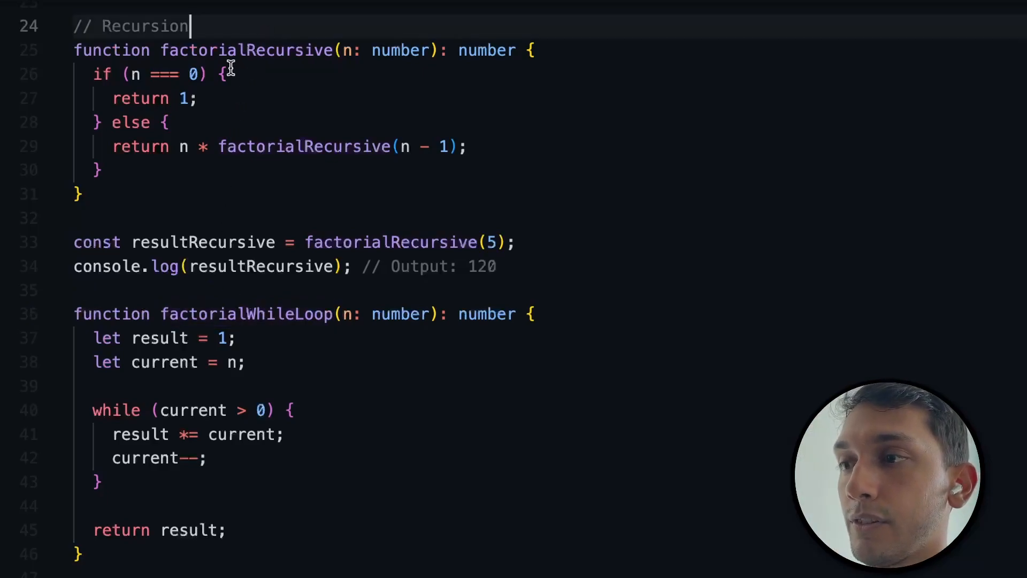
pyautogui.press('Enter')
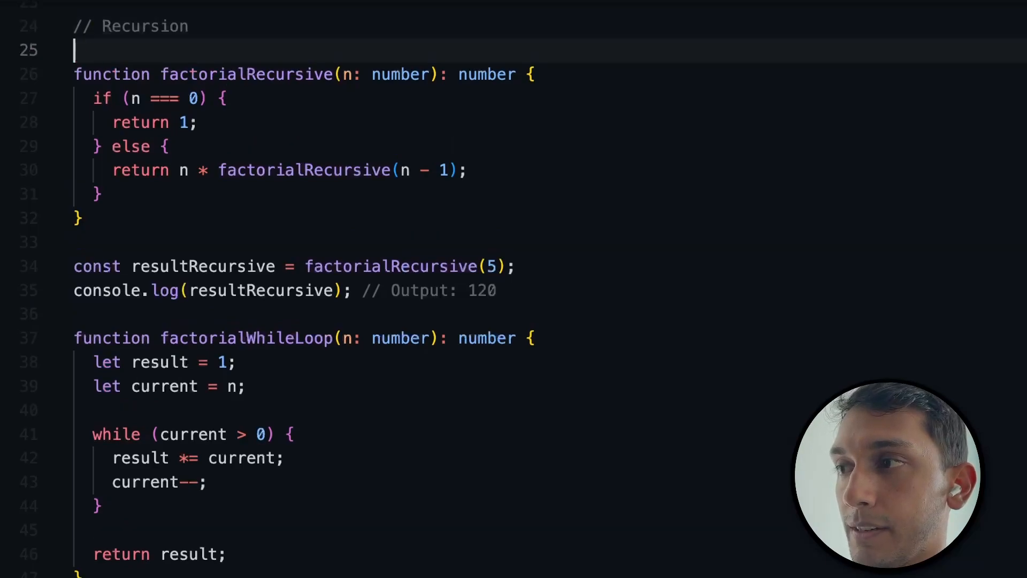
pyautogui.write('// 5!')
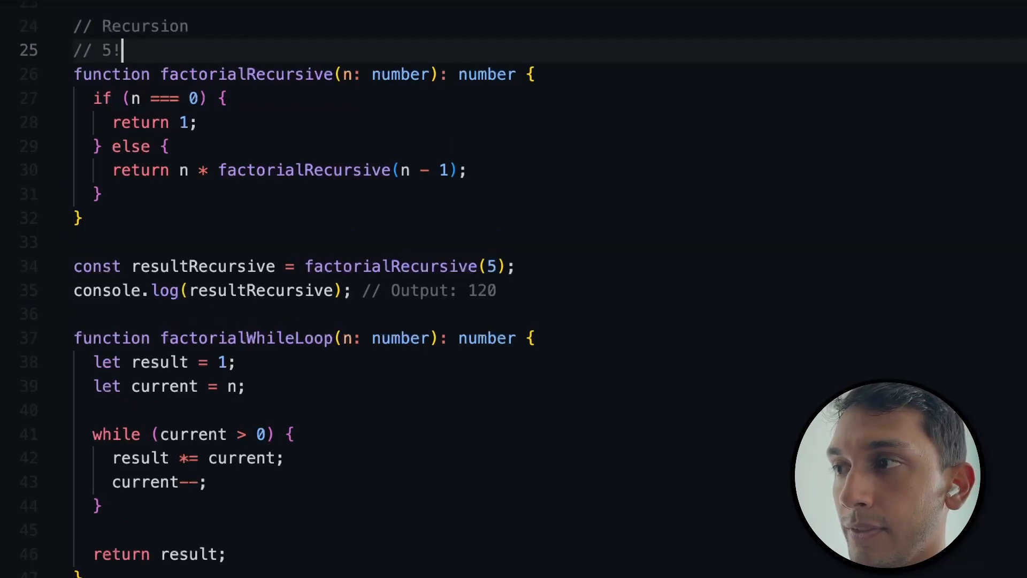
pyautogui.write('= 5 * 4 * 3 * 2 * 1')
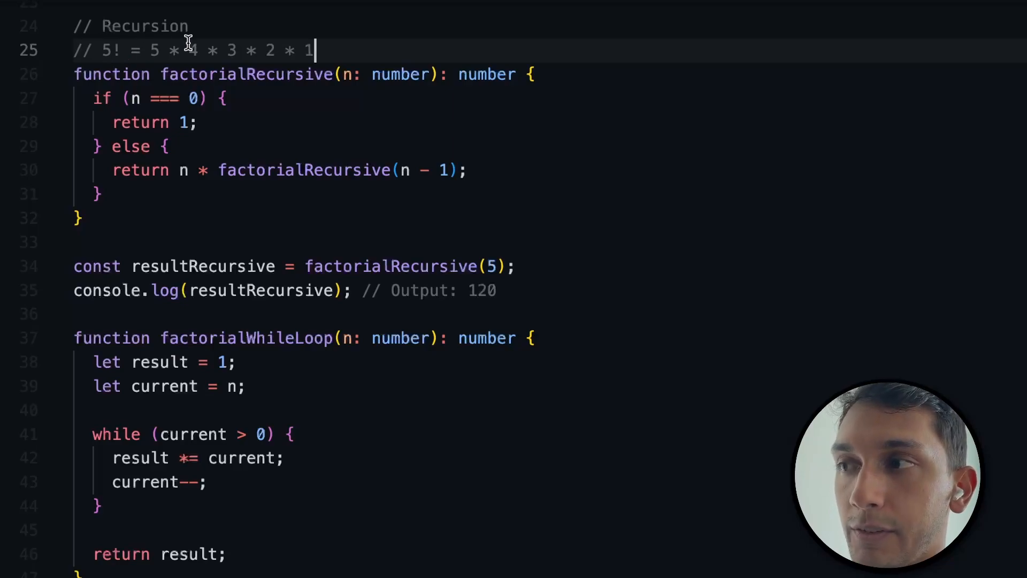
pyautogui.moveTo(148, 70)
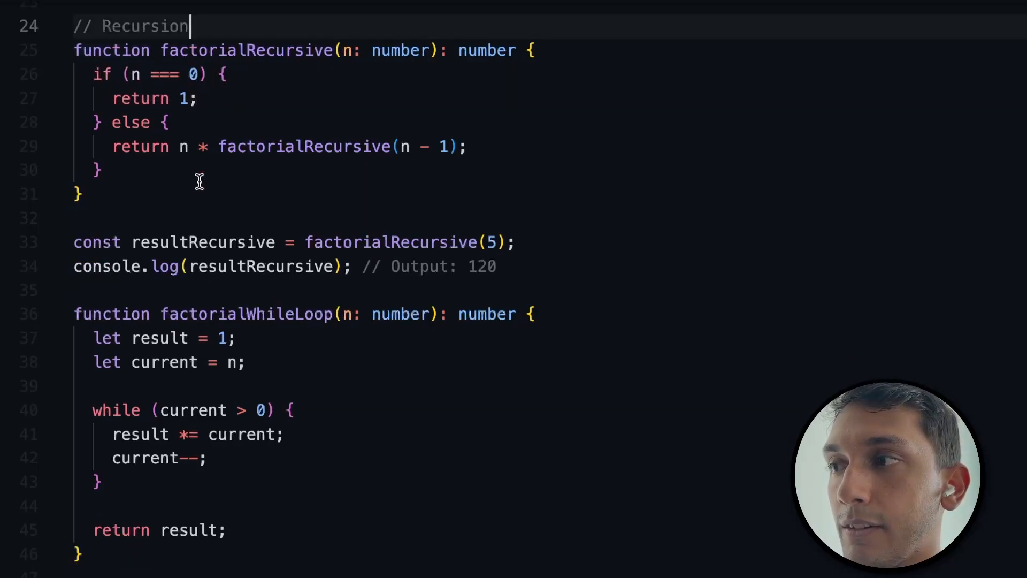
pyautogui.scroll(-3)
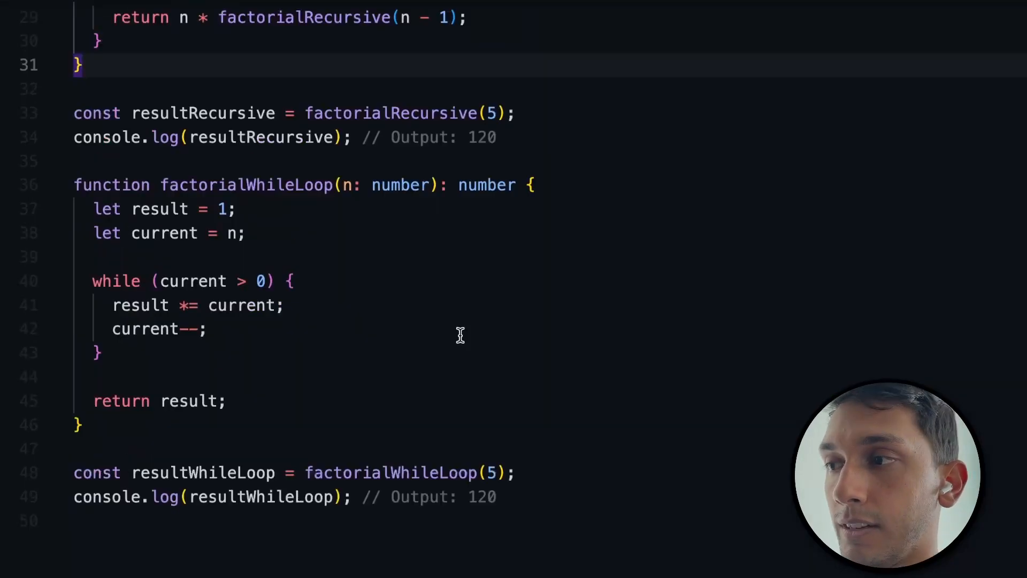
pyautogui.scroll(-3)
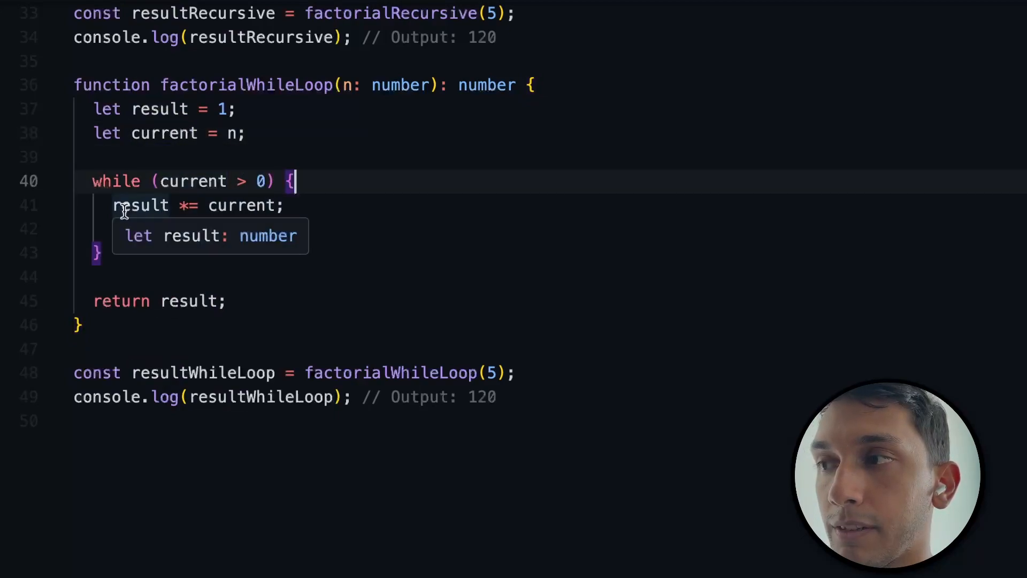
# - Add current--; inside the while loop so current decrements after each multiplication
pyautogui.write('current--;')
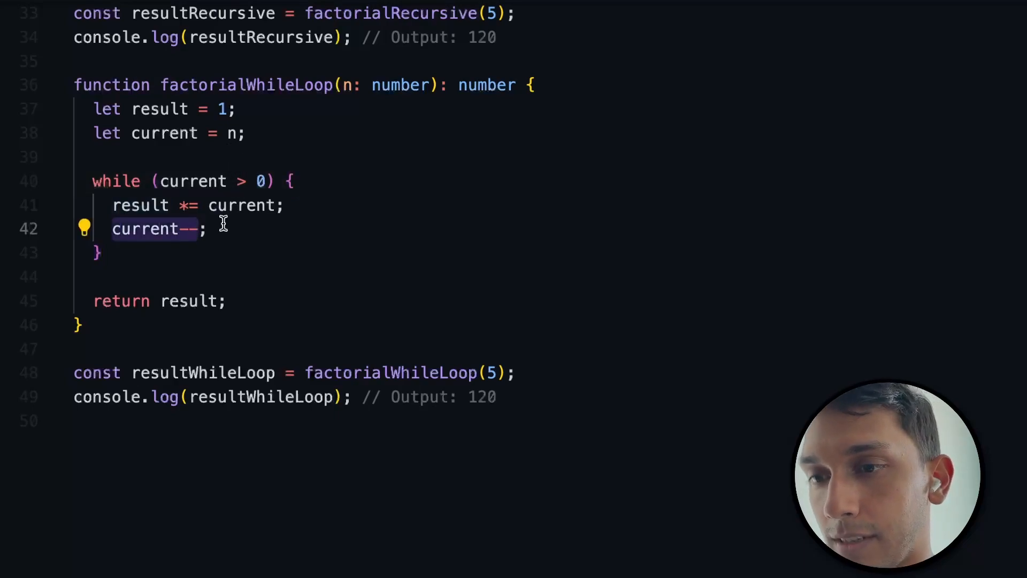
pyautogui.press('Backspace')
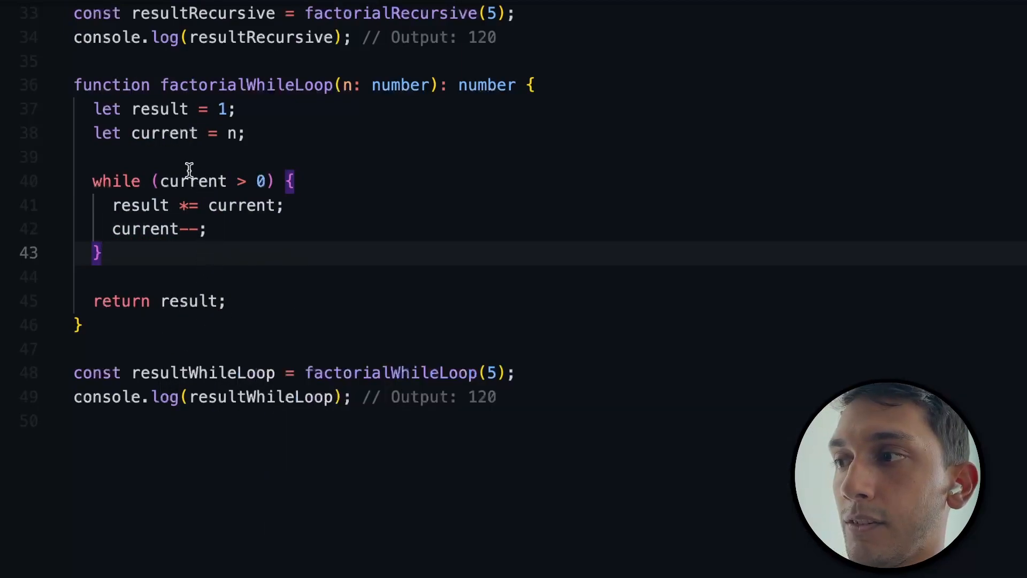
pyautogui.moveTo(349, 85)
pyautogui.write('1 *')
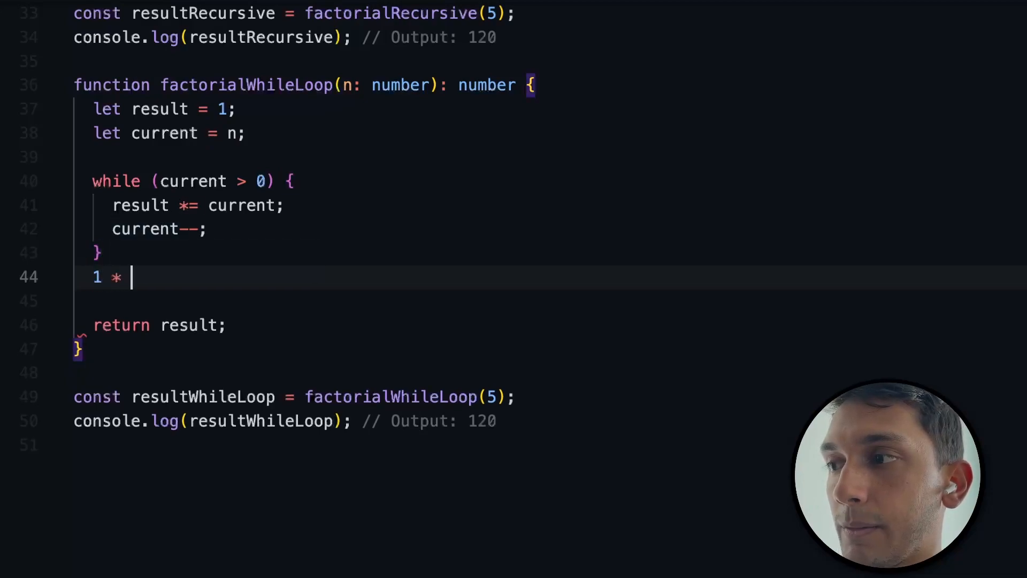
pyautogui.write('5 = 5')
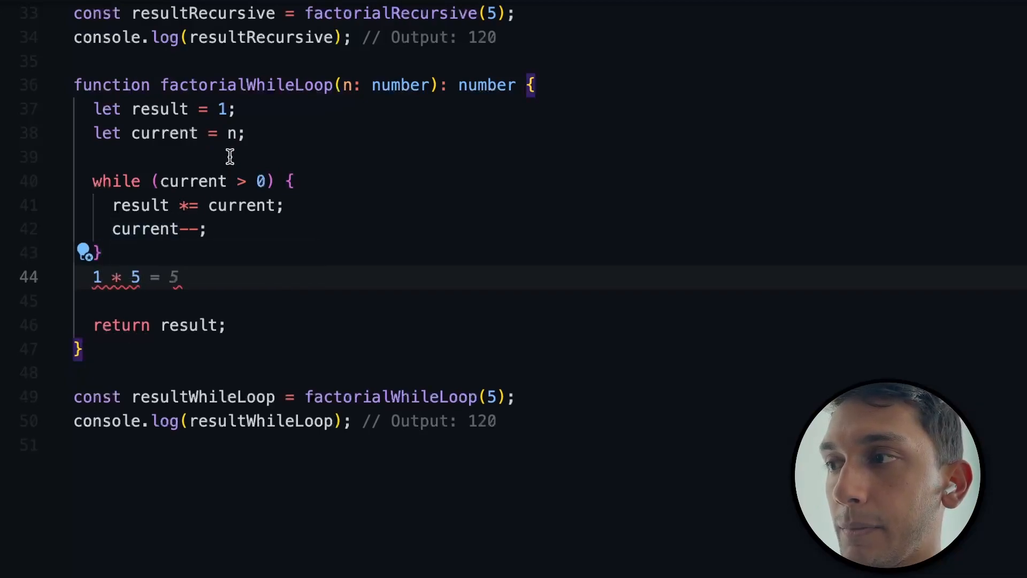
pyautogui.write('* 4 * 3')
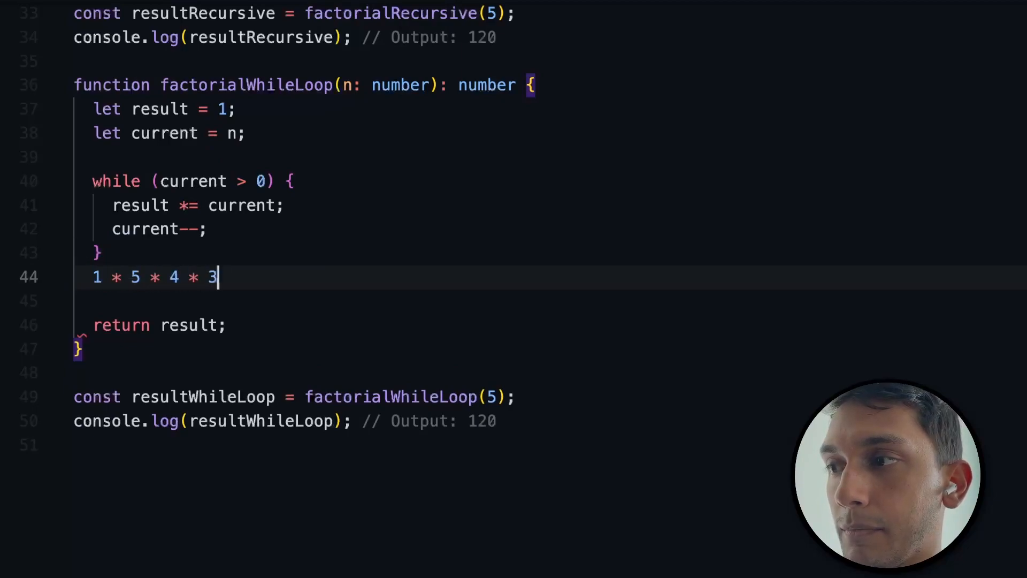
pyautogui.write('* 2')
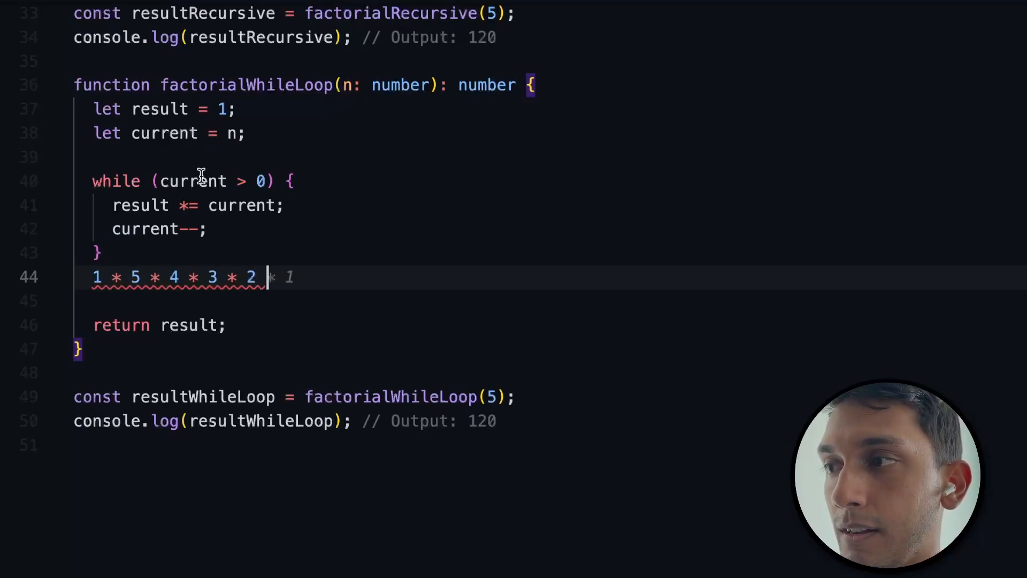
pyautogui.press('Tab')
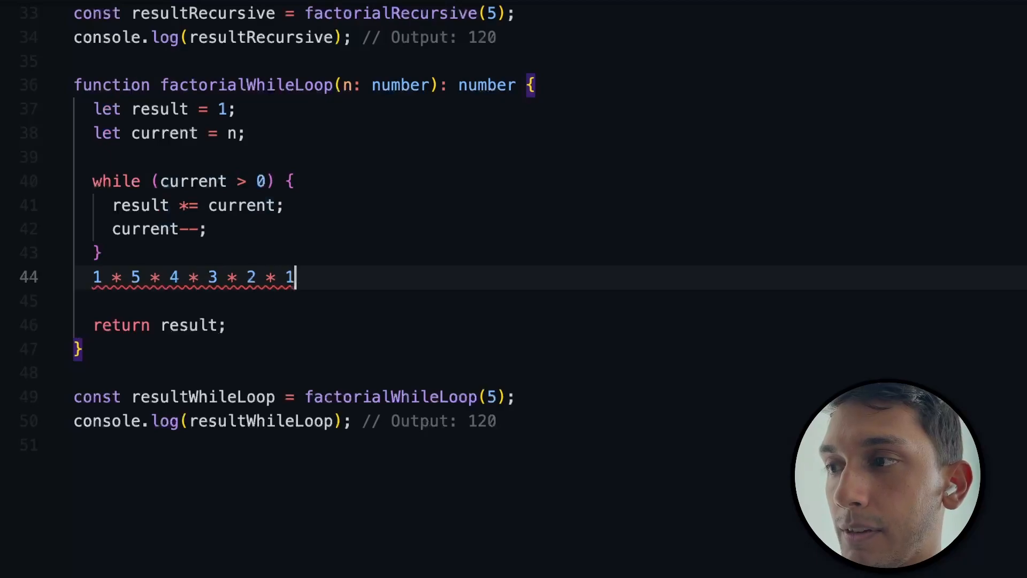
pyautogui.write('r')
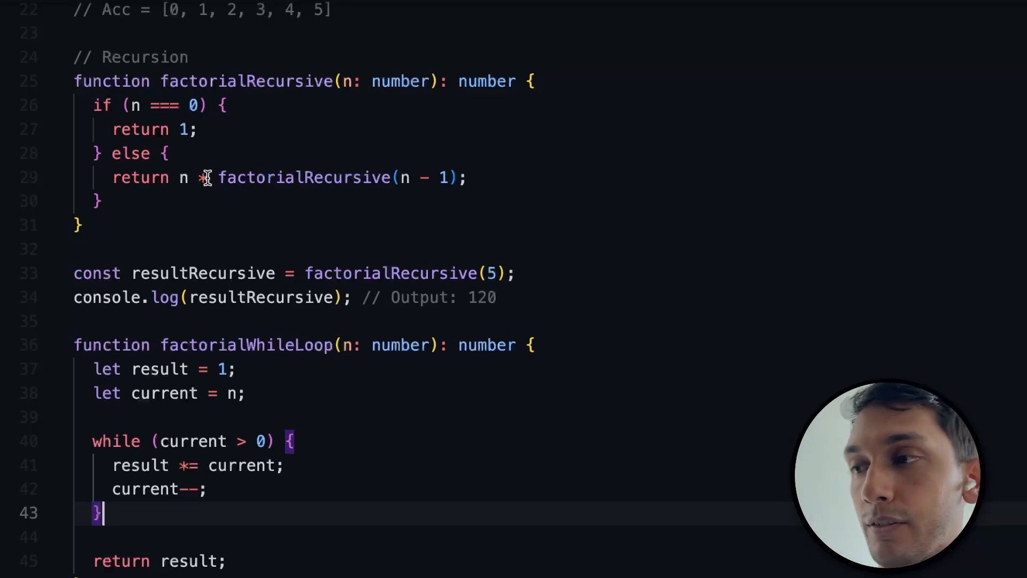
pyautogui.moveTo(170, 147)
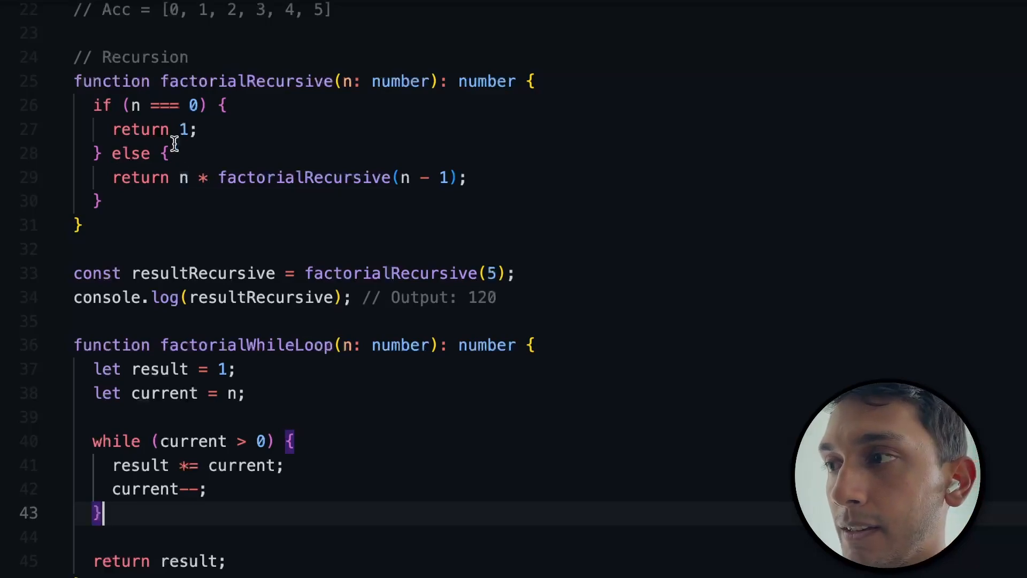
pyautogui.moveTo(143, 137)
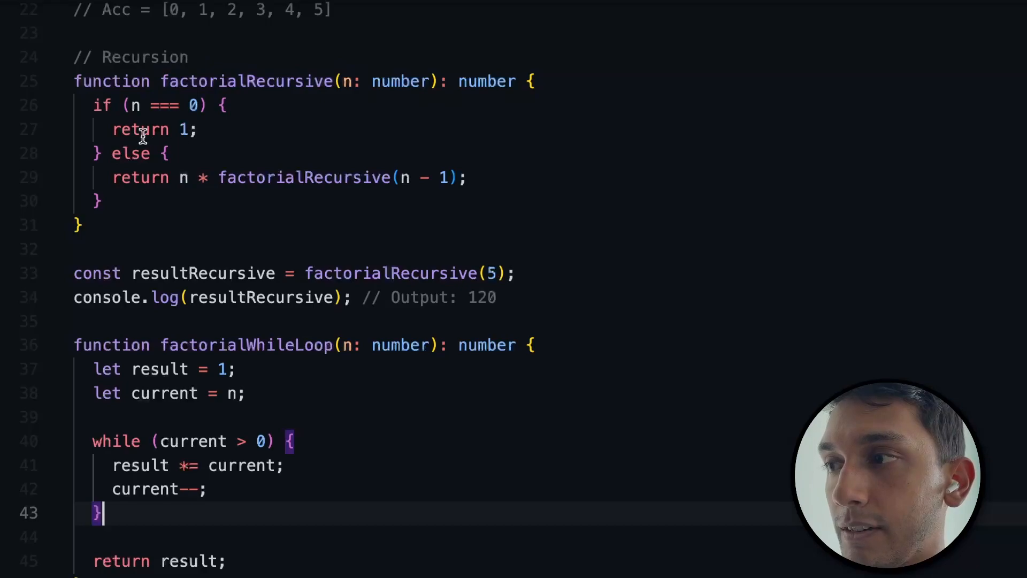
pyautogui.moveTo(225, 173)
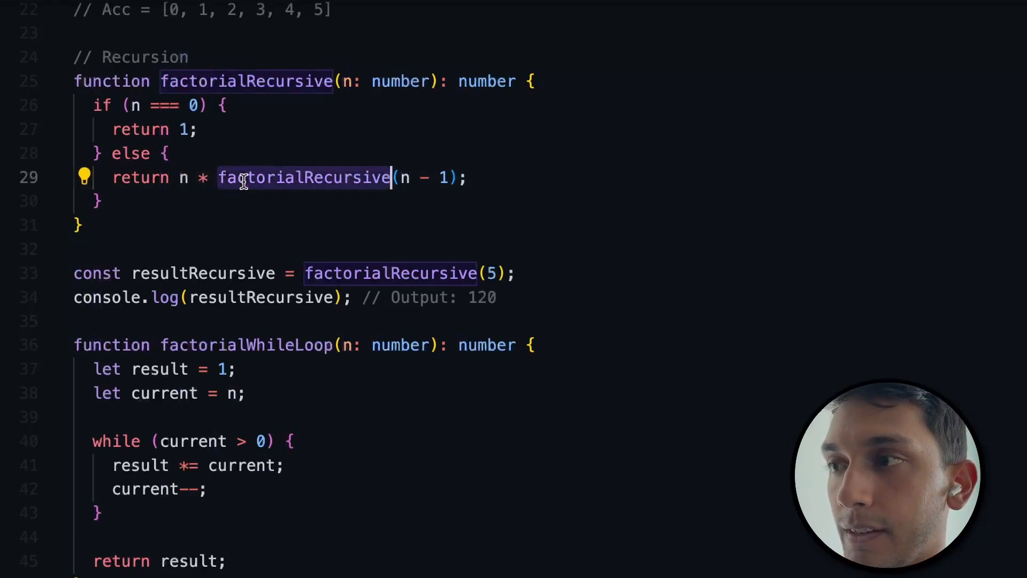
pyautogui.moveTo(314, 73)
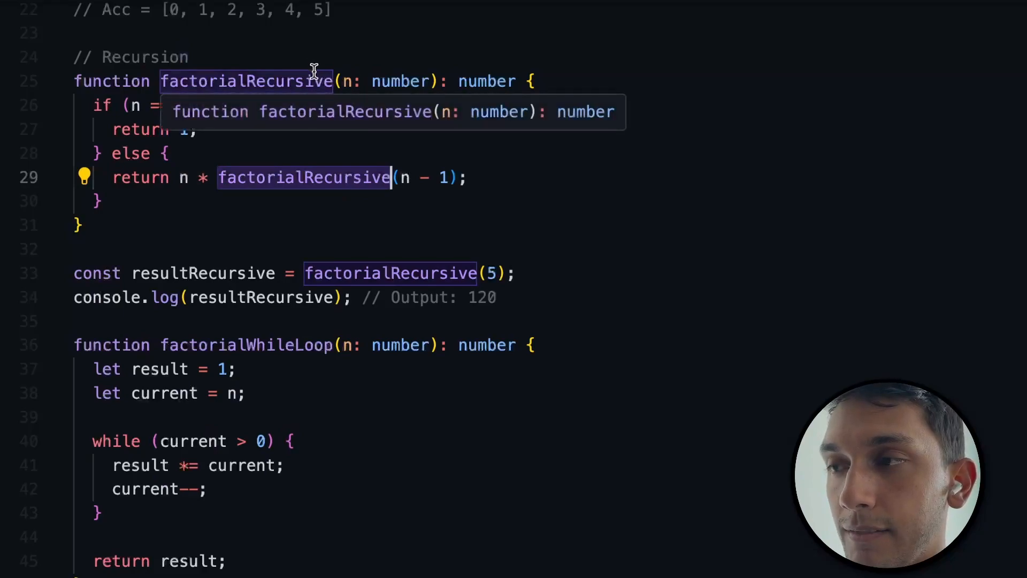
pyautogui.moveTo(382, 177)
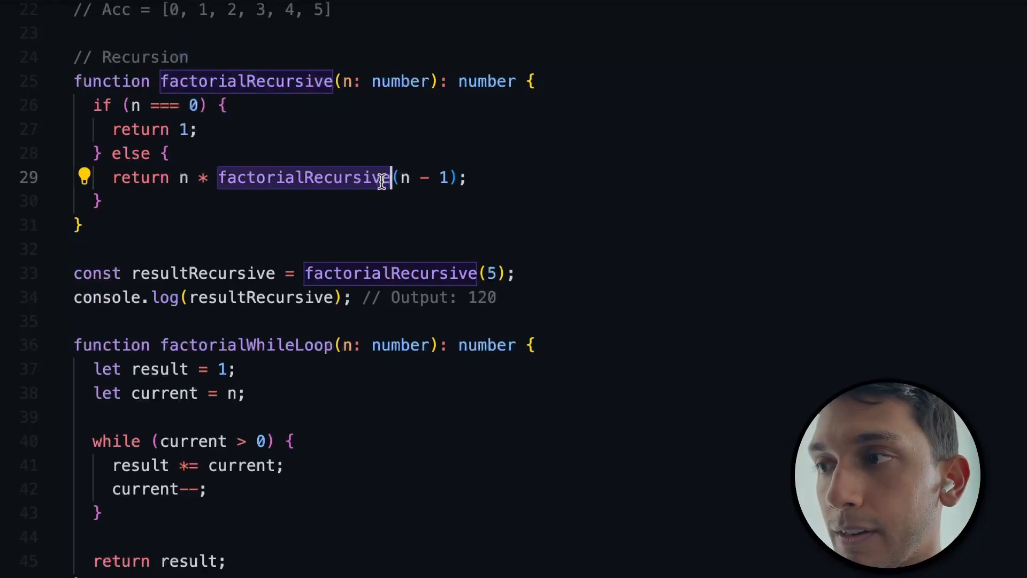
pyautogui.moveTo(403, 177)
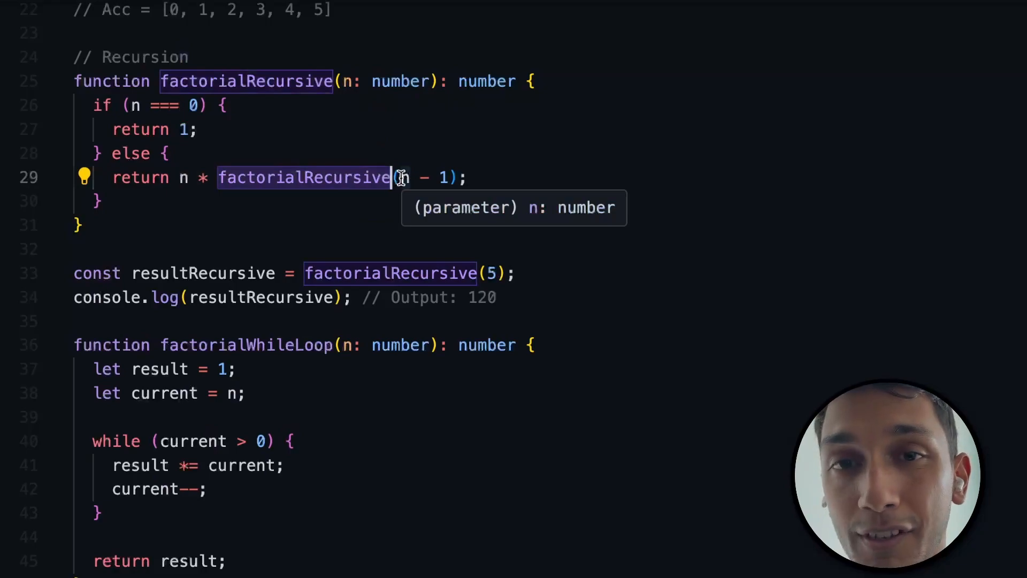
pyautogui.moveTo(252, 178)
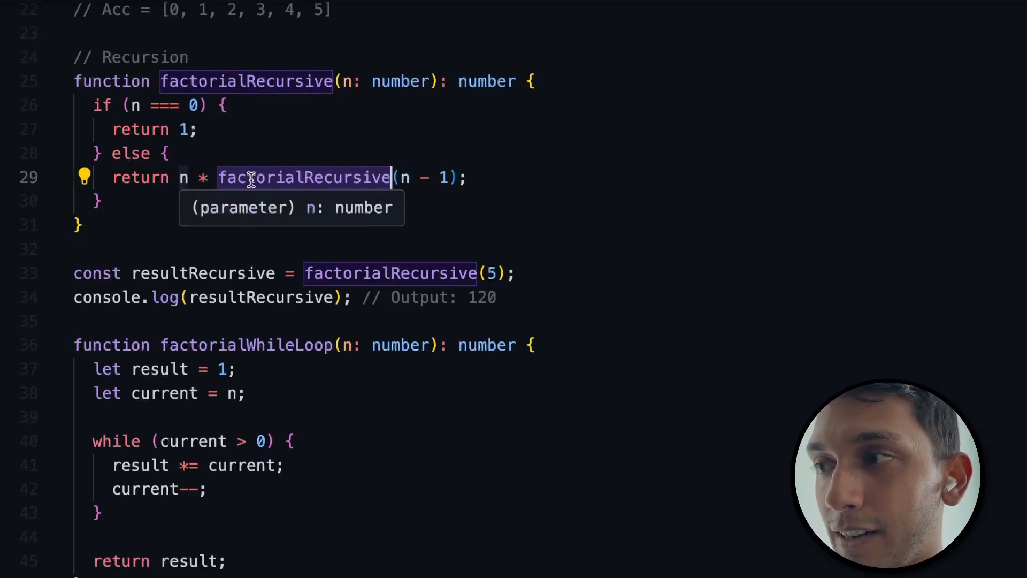
pyautogui.moveTo(368, 81)
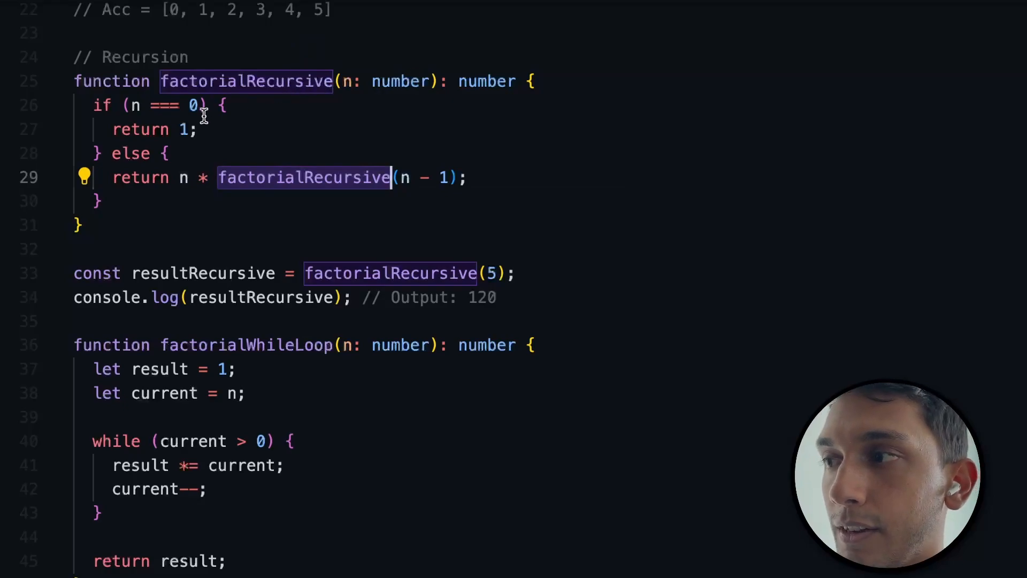
pyautogui.moveTo(129, 144)
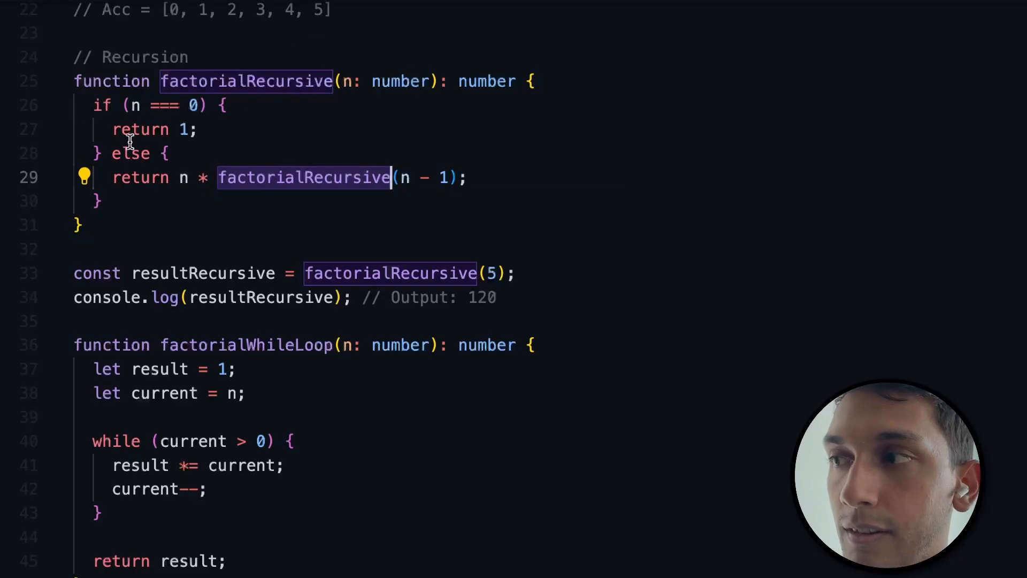
pyautogui.moveTo(180, 179)
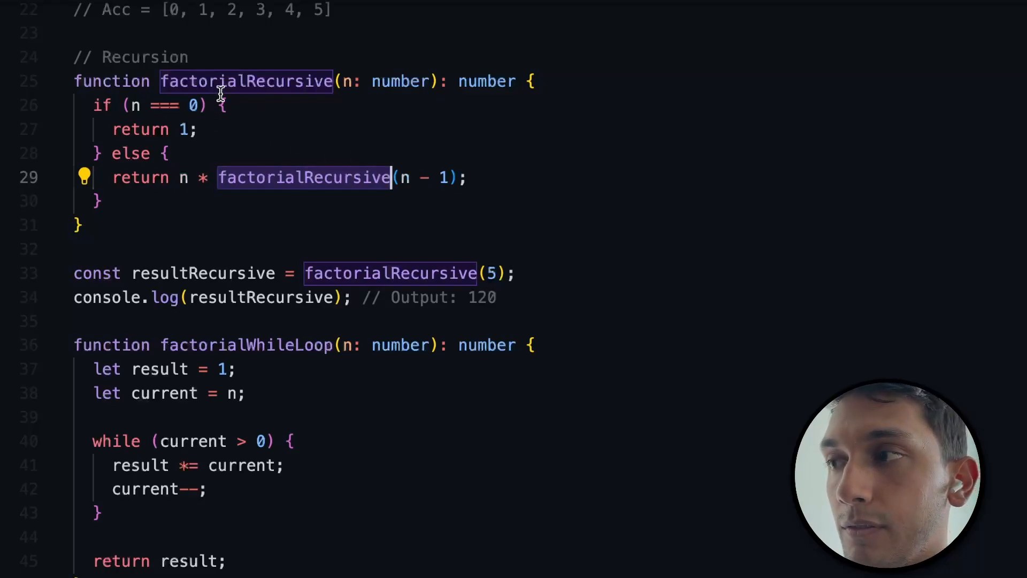
pyautogui.moveTo(130, 105)
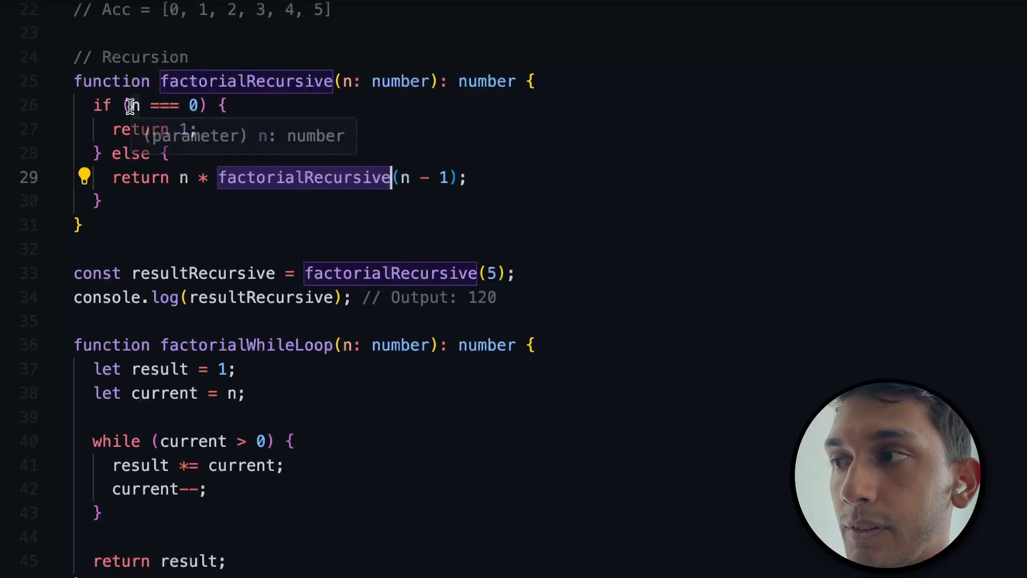
pyautogui.moveTo(184, 128)
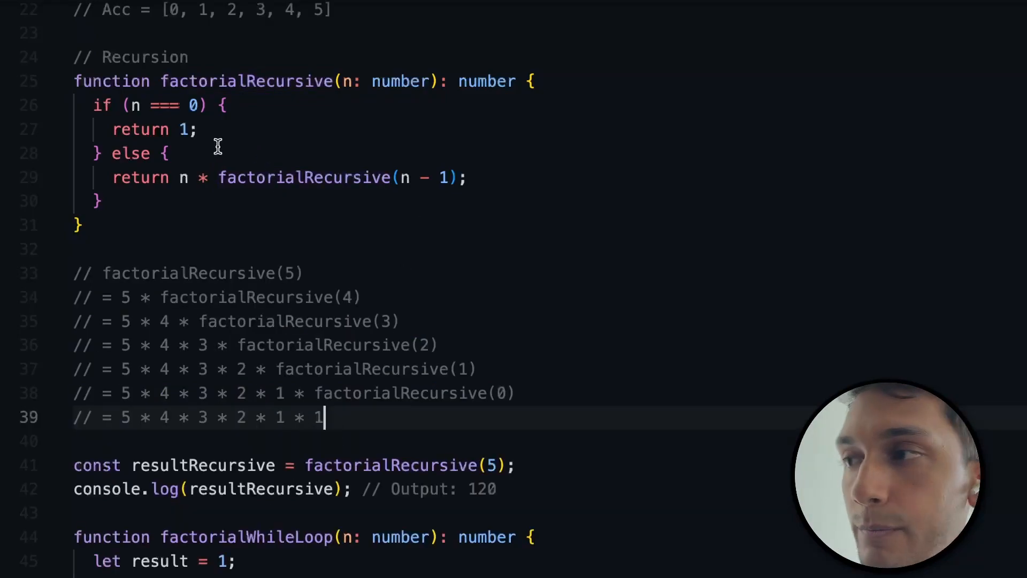
pyautogui.moveTo(201, 129)
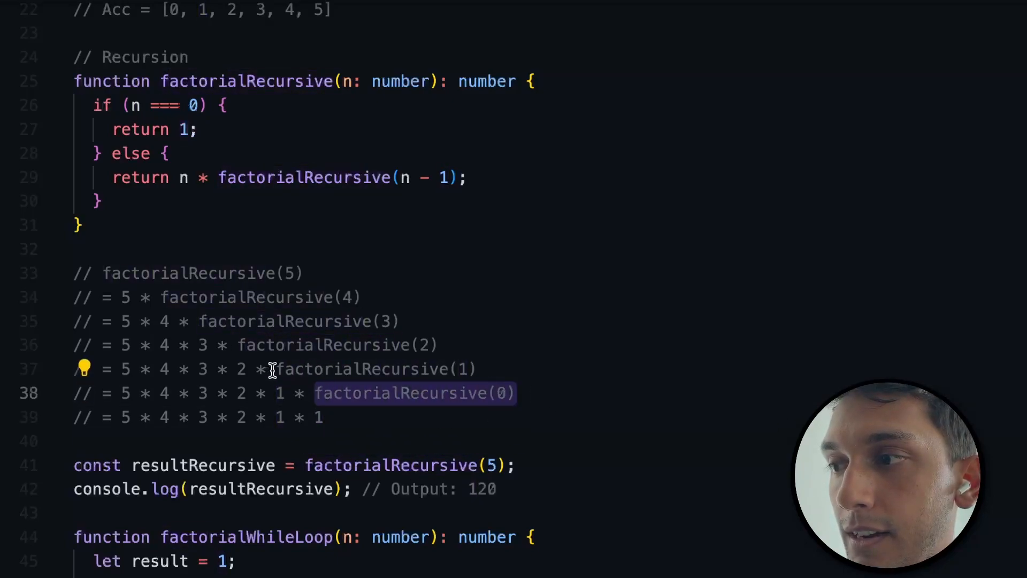
pyautogui.moveTo(152, 105)
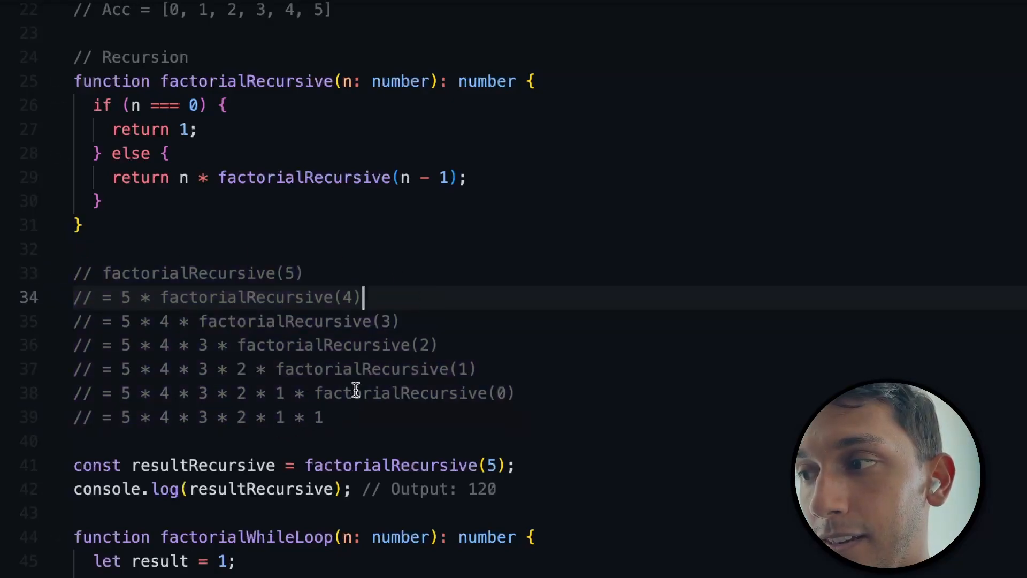
pyautogui.moveTo(286, 304)
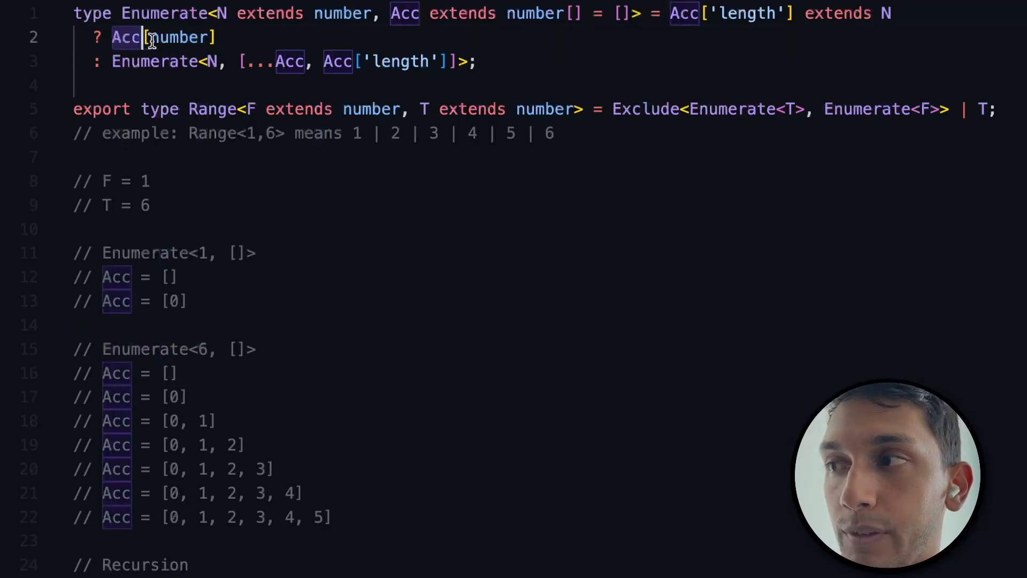
pyautogui.moveTo(128, 36)
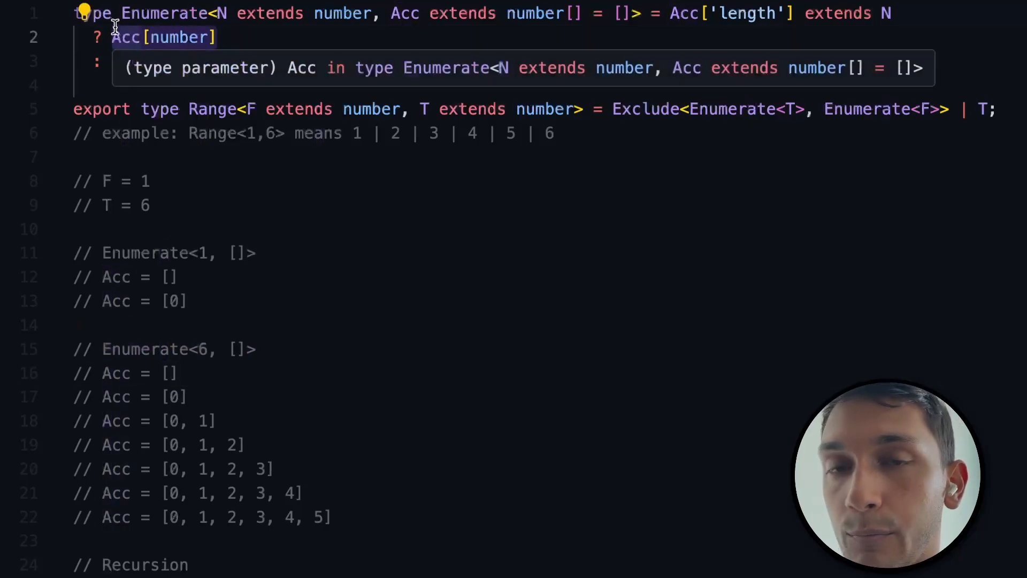
pyautogui.write("Enumerate<N, [...Acc, Acc['length']]>;")
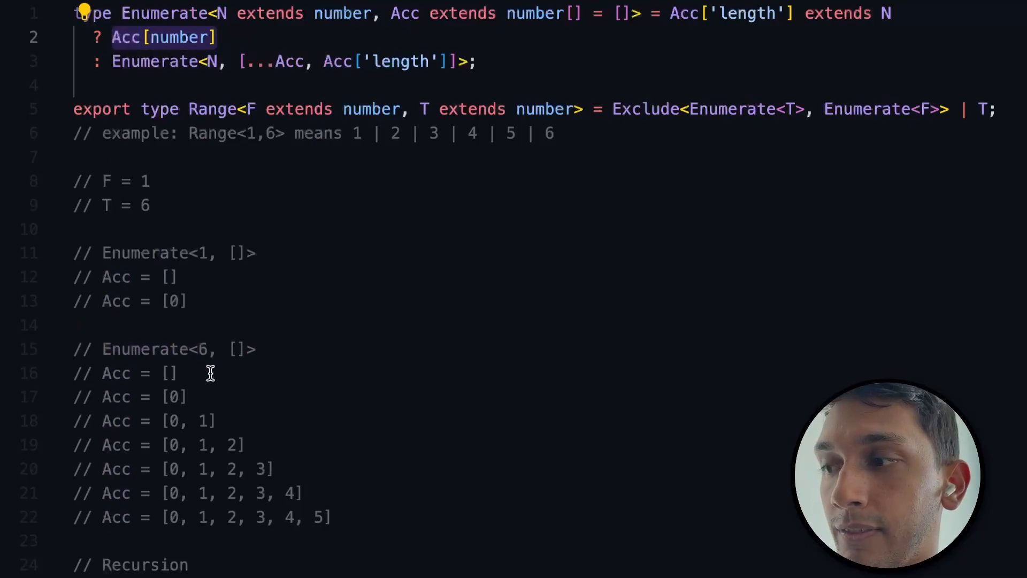
pyautogui.click(333, 516)
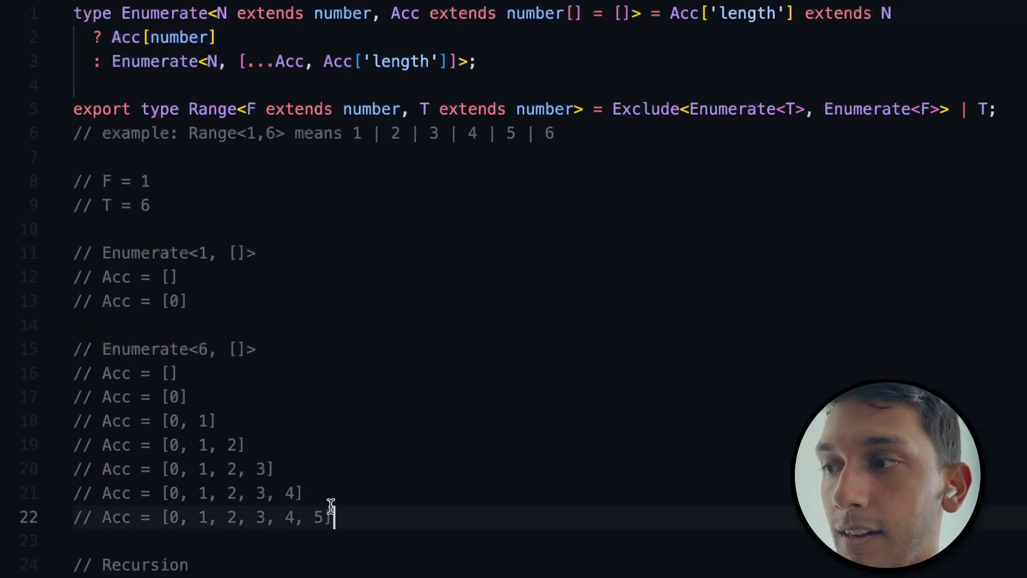